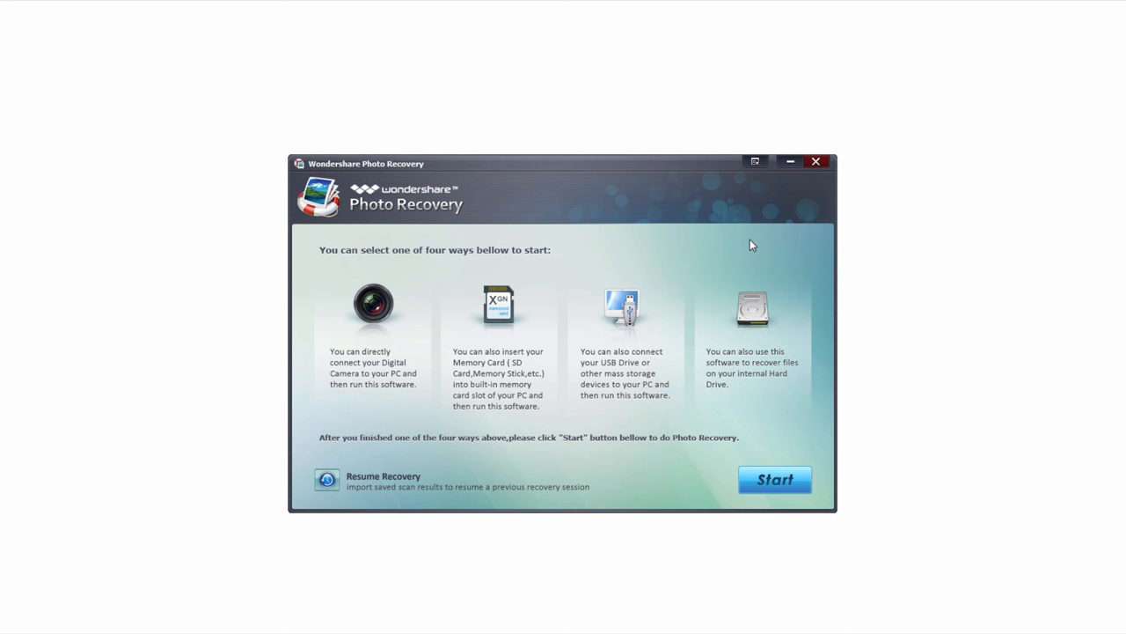
pyautogui.moveTo(644, 349)
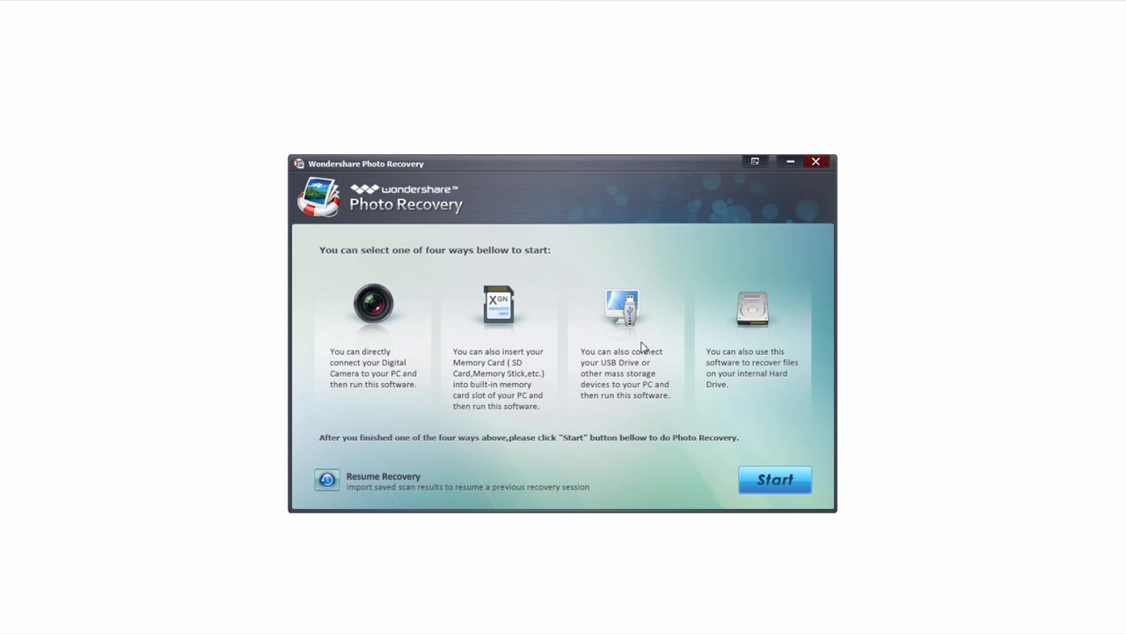
# Start recovery, pick the Seagate Backup Plus drive and refresh the detected drive list
pyautogui.click(775, 479)
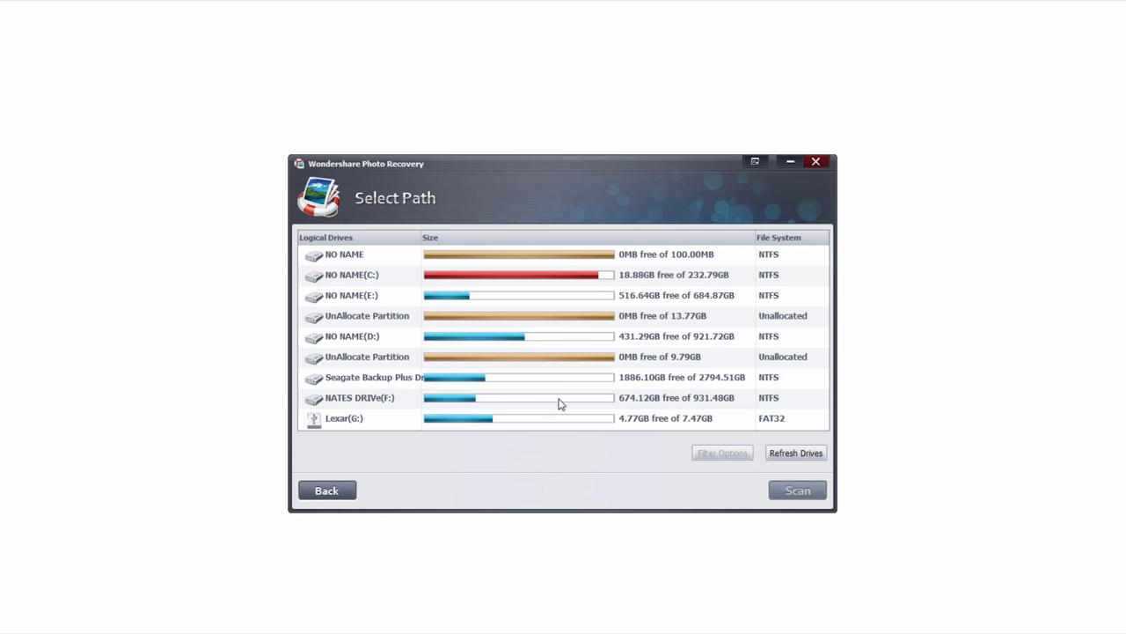
pyautogui.moveTo(543, 345)
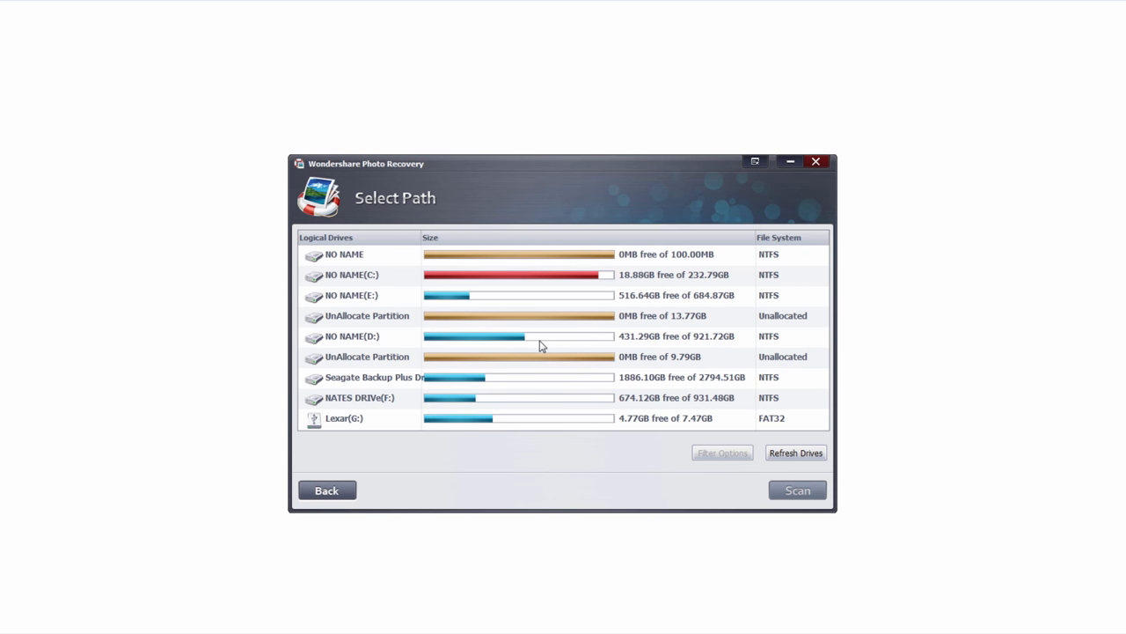
pyautogui.moveTo(384, 386)
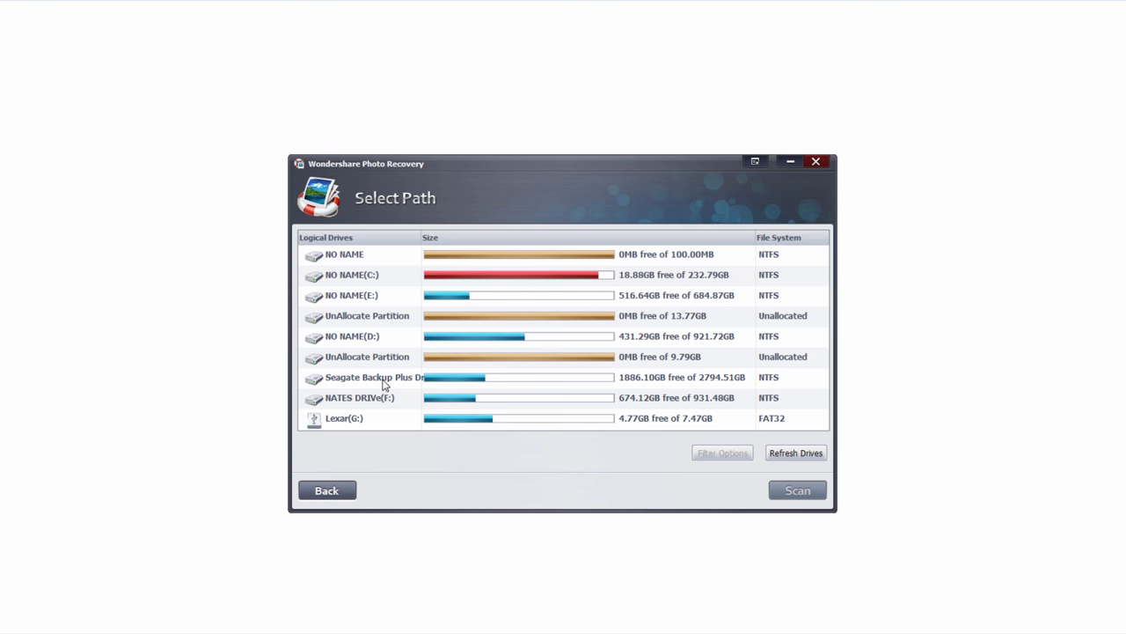
pyautogui.click(378, 376)
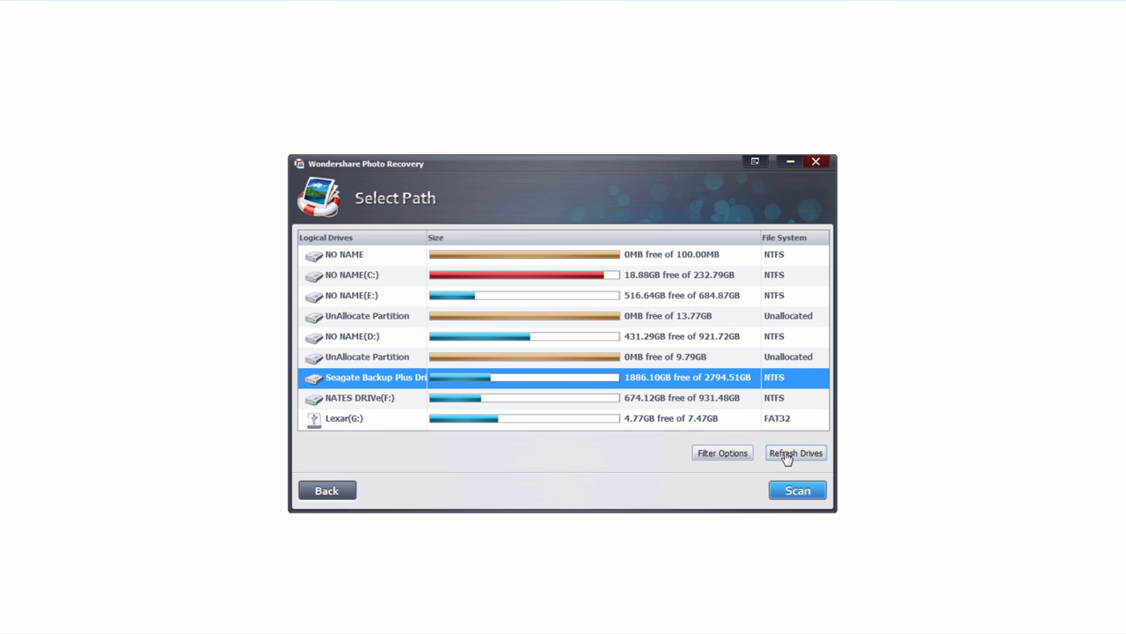
pyautogui.click(796, 452)
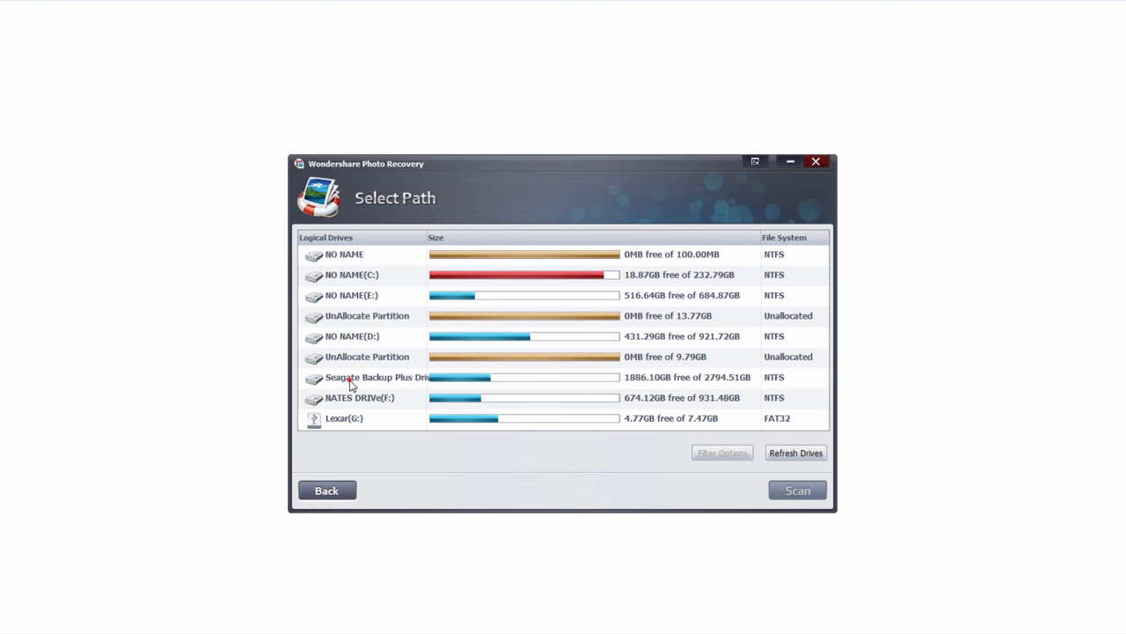
# For the Seagate drive, keep only JPG, TIF, PNG, BMP and GIF checked in Filter Options
pyautogui.click(721, 452)
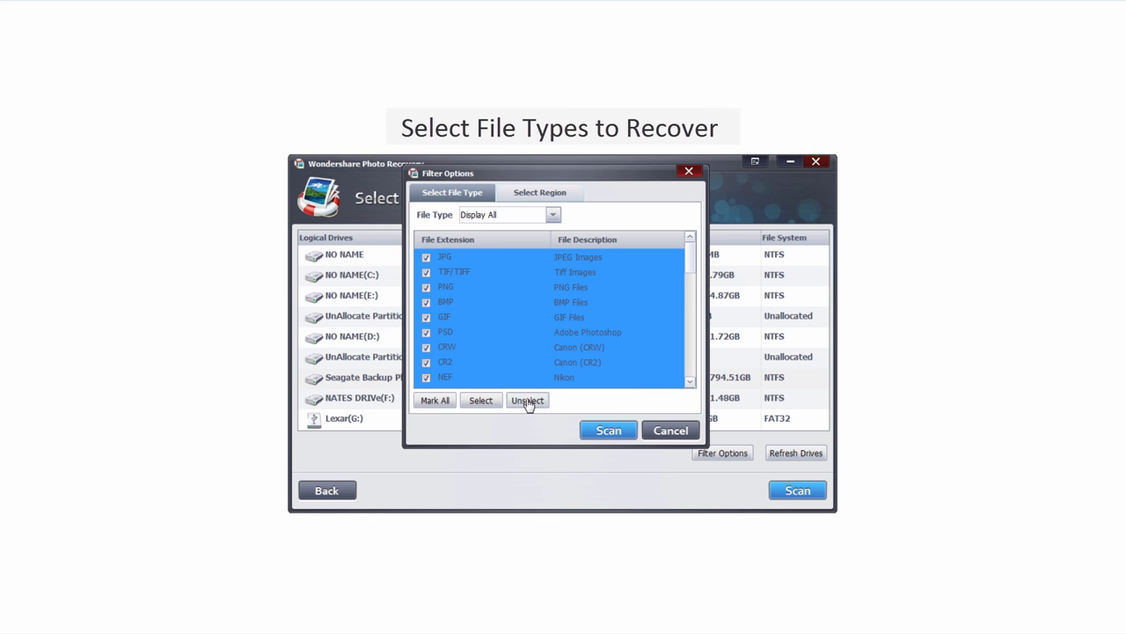
pyautogui.click(528, 402)
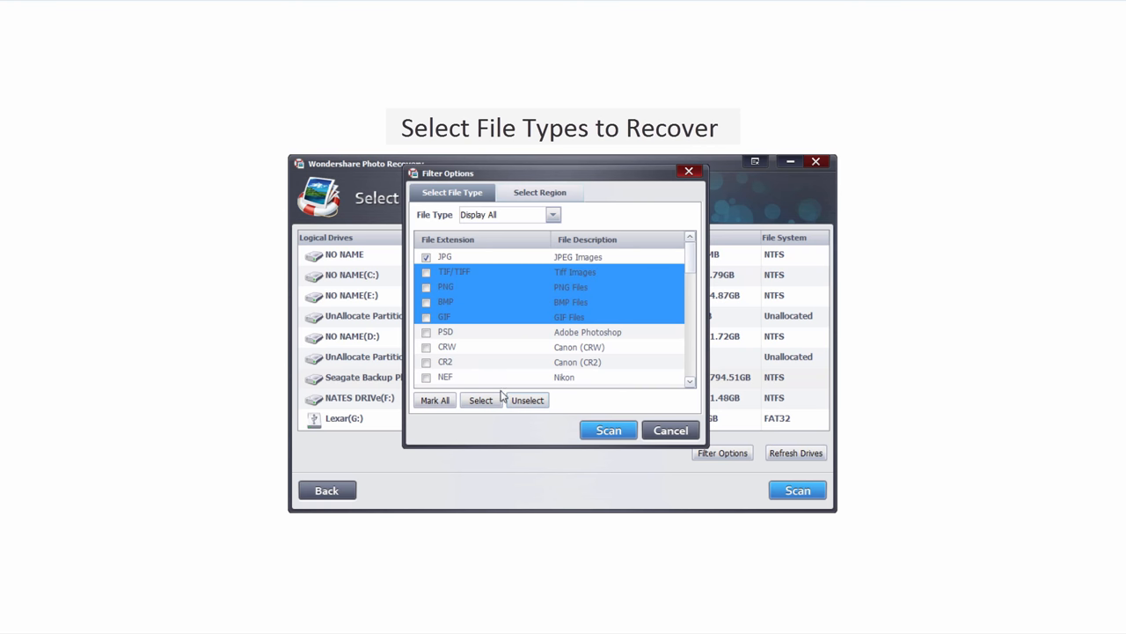
pyautogui.click(482, 399)
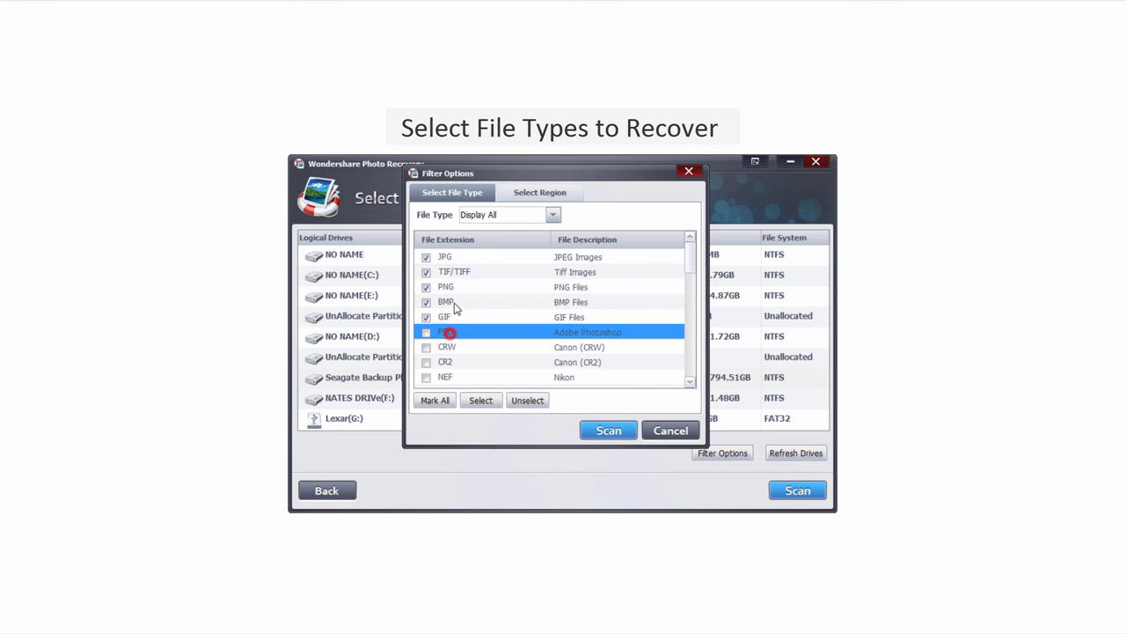
pyautogui.click(539, 192)
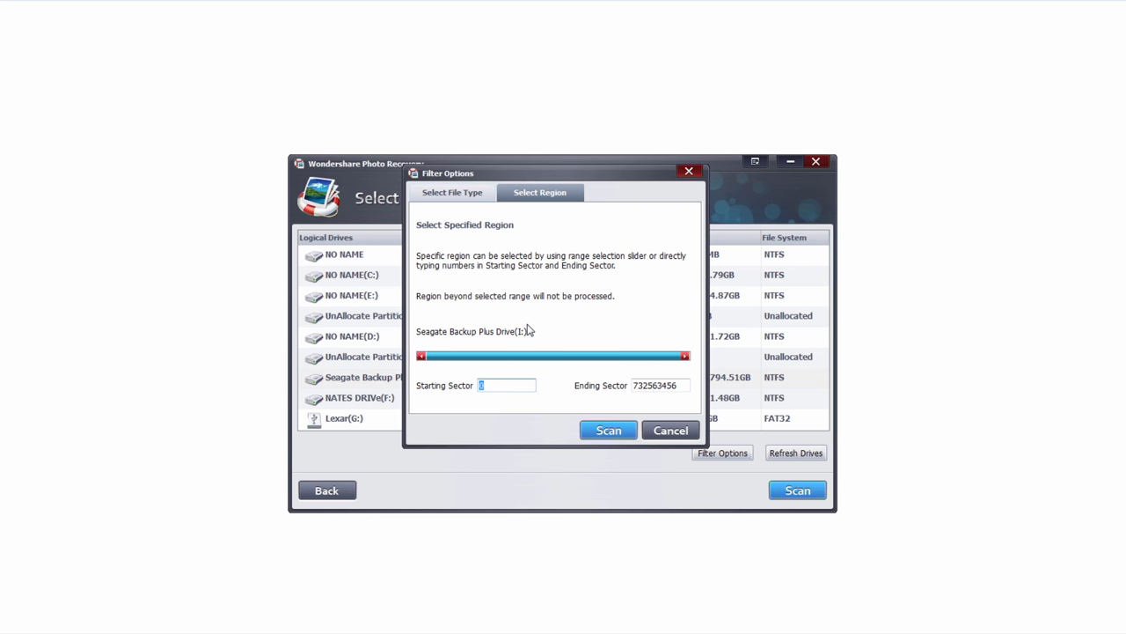
pyautogui.moveTo(528, 363)
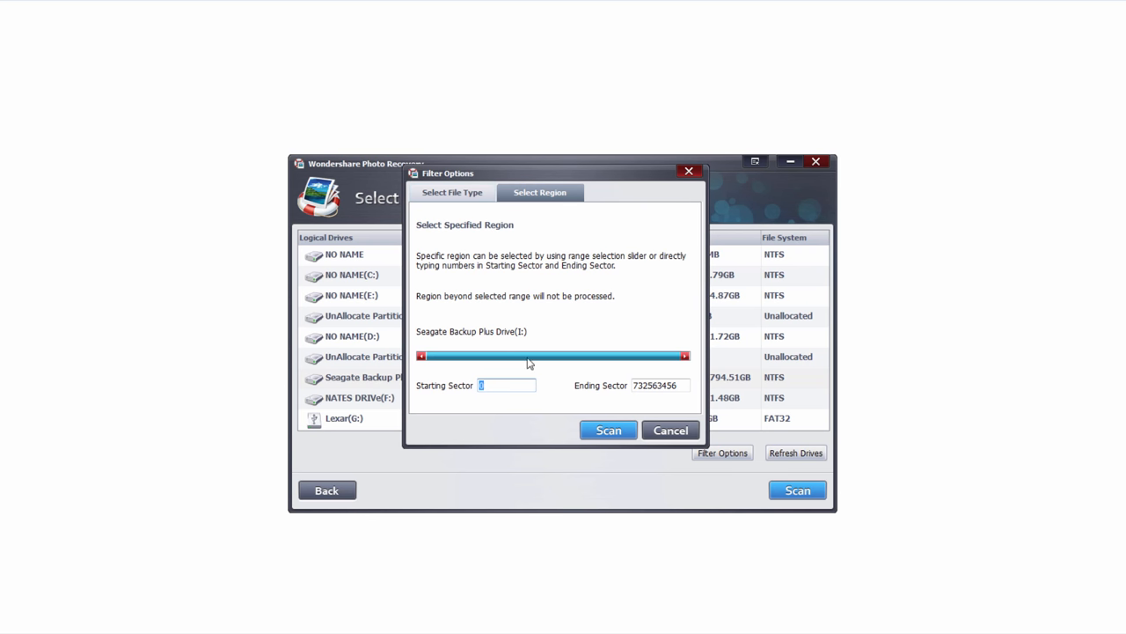
pyautogui.moveTo(542, 324)
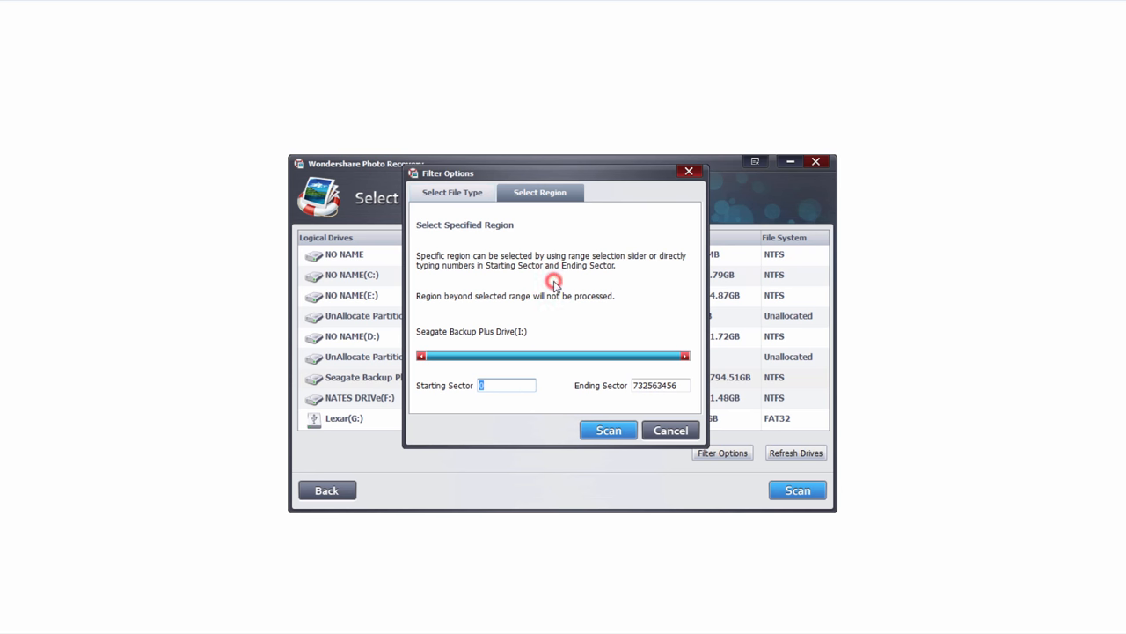
# Leave the full Seagate sector range and go back to the Select File Type list
pyautogui.click(452, 192)
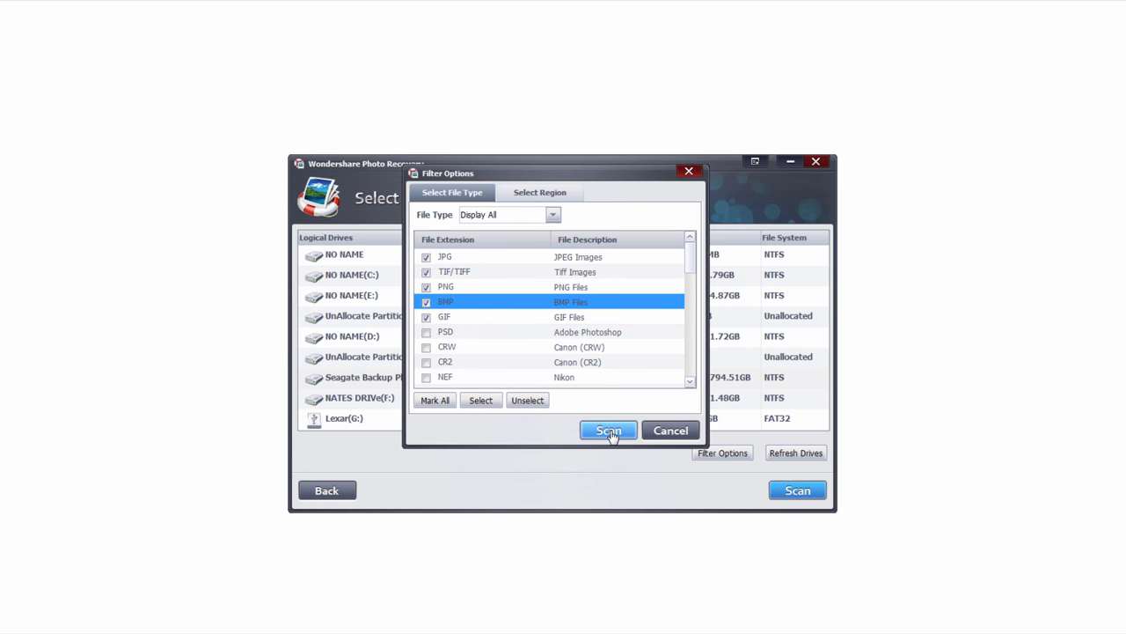
# Run the filtered scan, finding 92 files (37.70 MB) grouped as jpg, png and tif
pyautogui.click(607, 430)
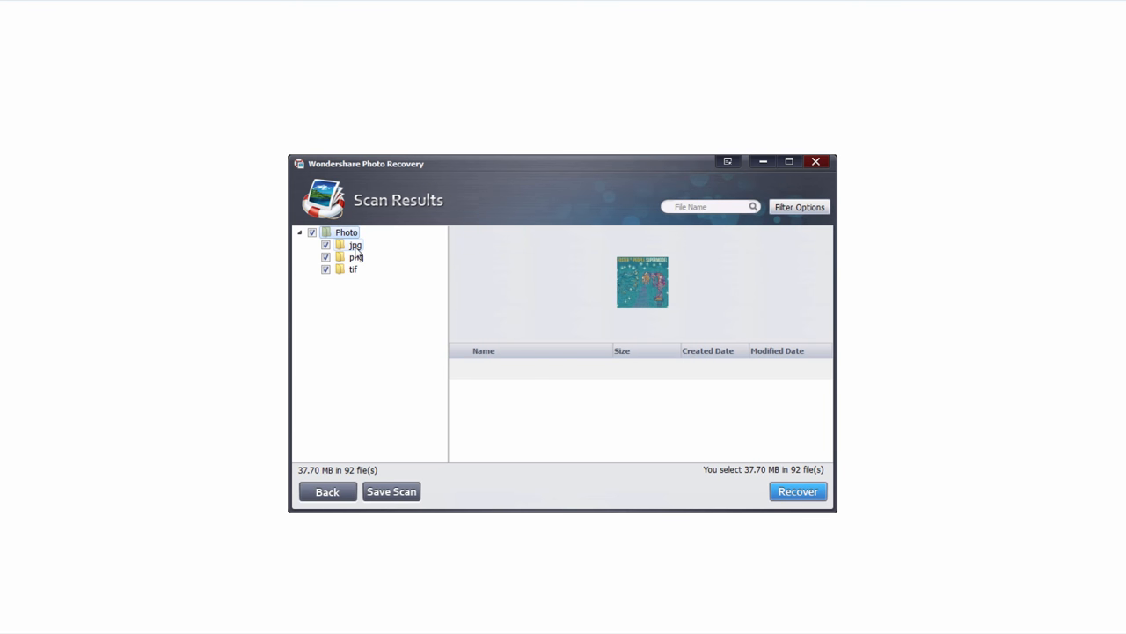
# Browse the png and jpg groups and preview 00000002.jpg, 00000003.jpg and another jpg
pyautogui.click(356, 257)
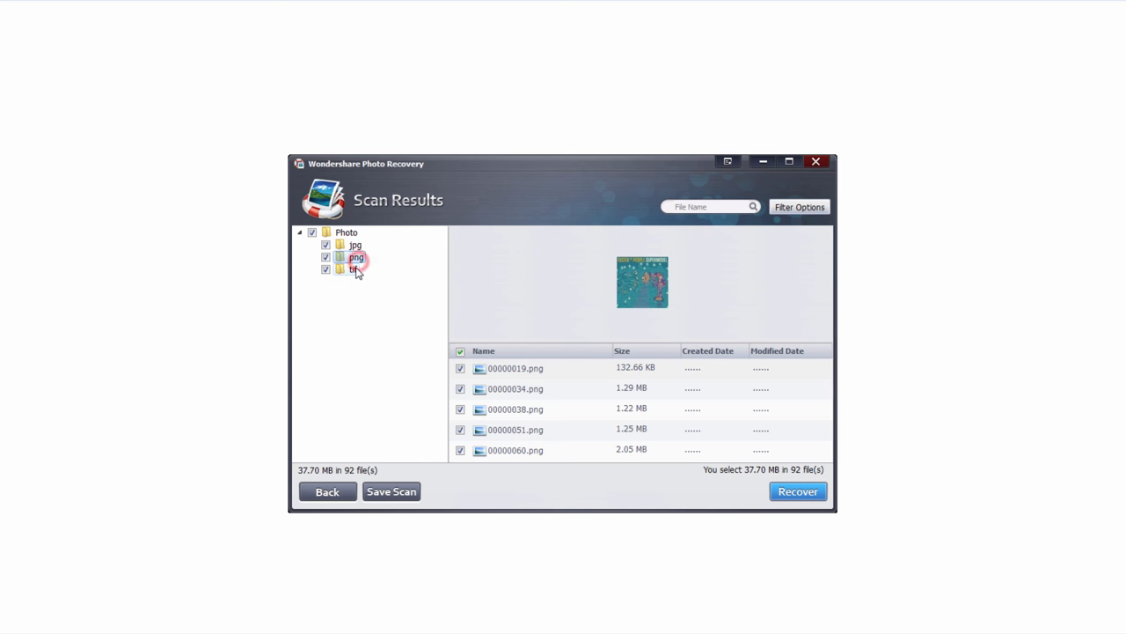
pyautogui.click(355, 244)
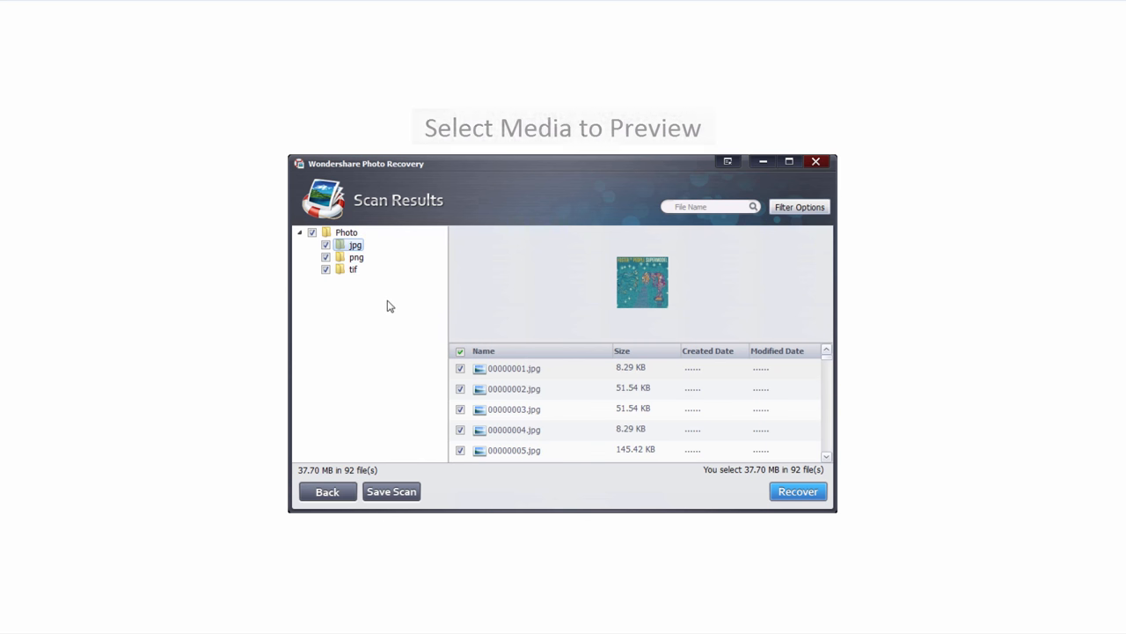
pyautogui.click(514, 389)
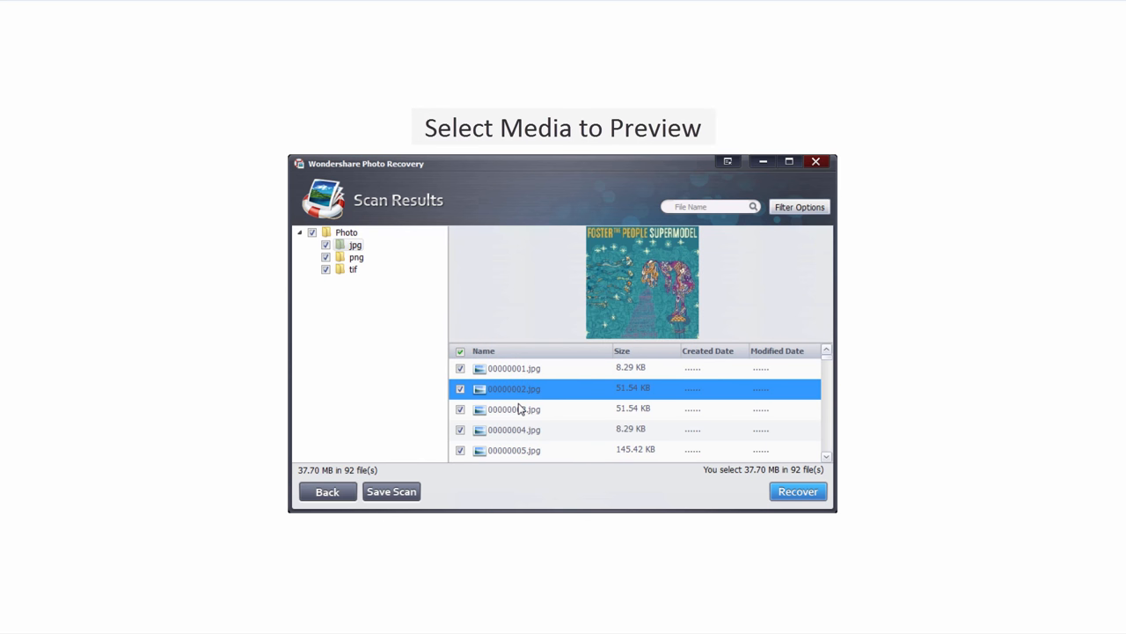
pyautogui.click(514, 408)
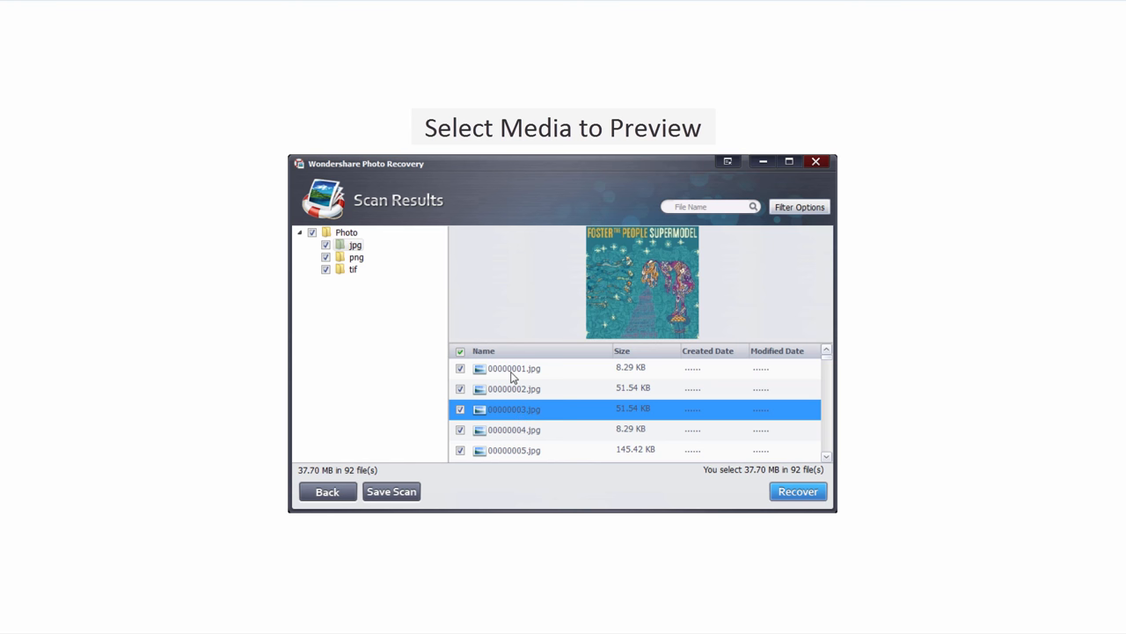
pyautogui.click(514, 367)
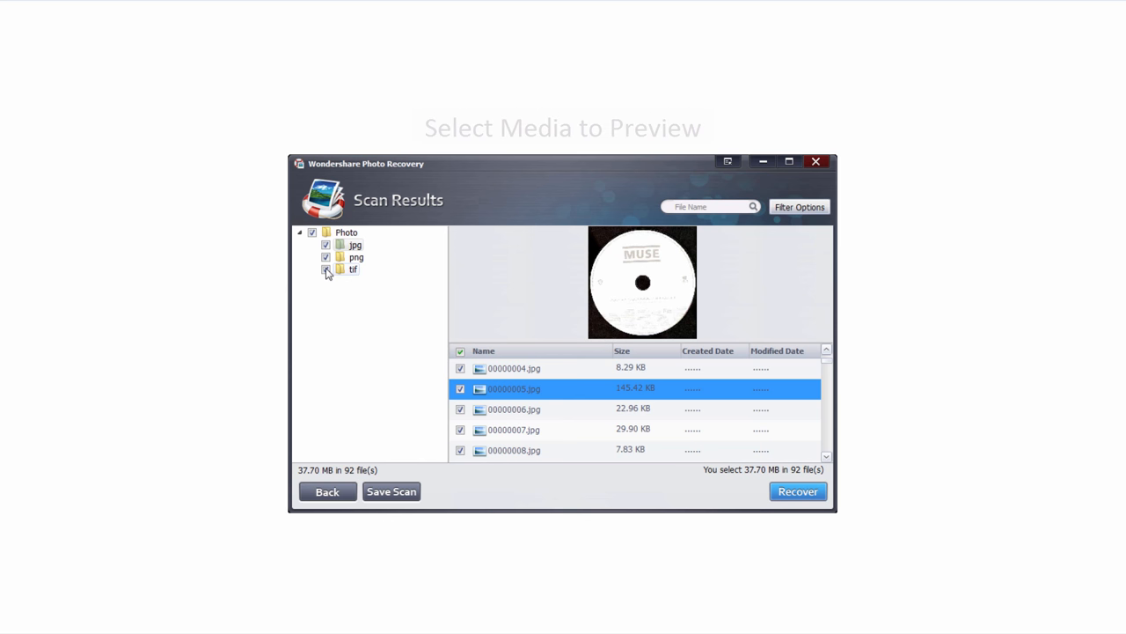
# Uncheck the png and tif groups, leaving 86 jpg files (27.50 MB) selected
pyautogui.click(328, 269)
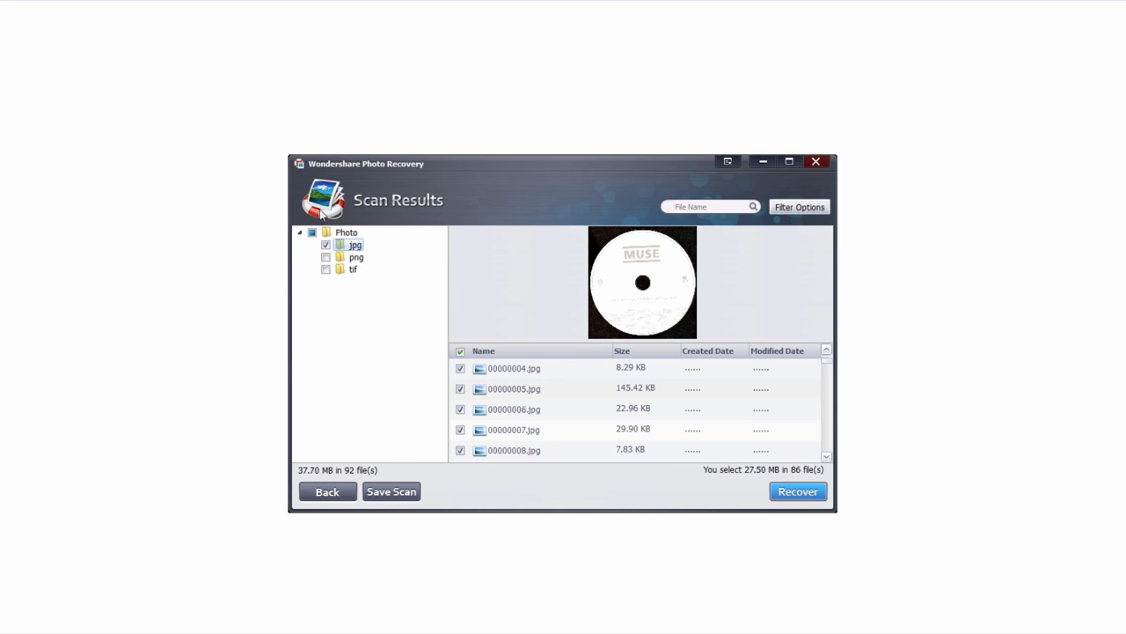
pyautogui.moveTo(711, 456)
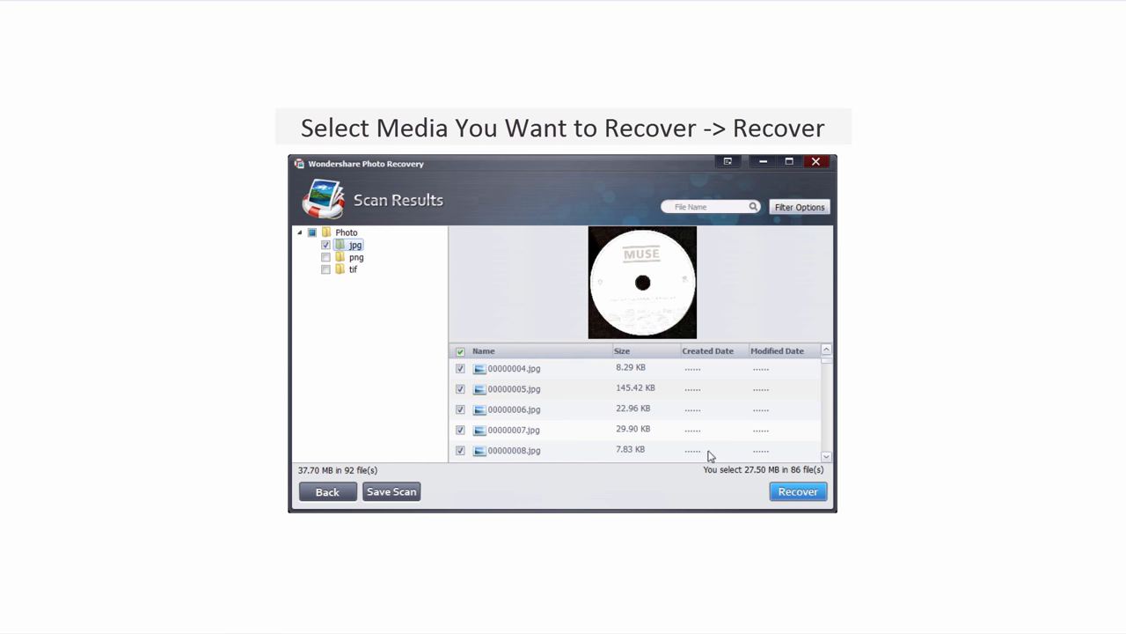
pyautogui.moveTo(749, 477)
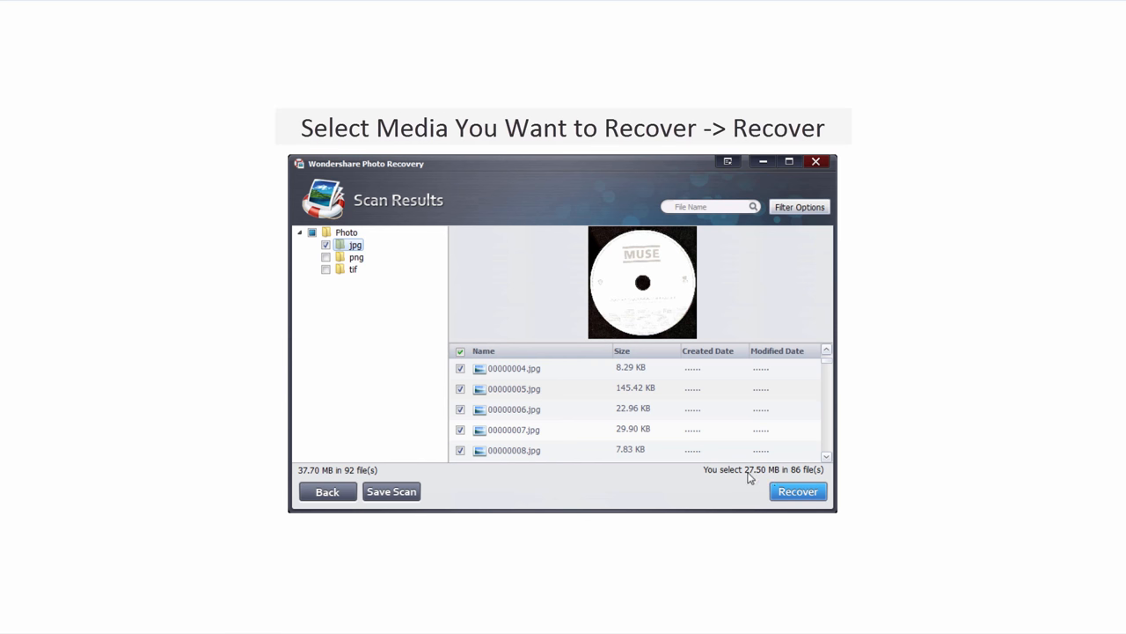
pyautogui.moveTo(763, 478)
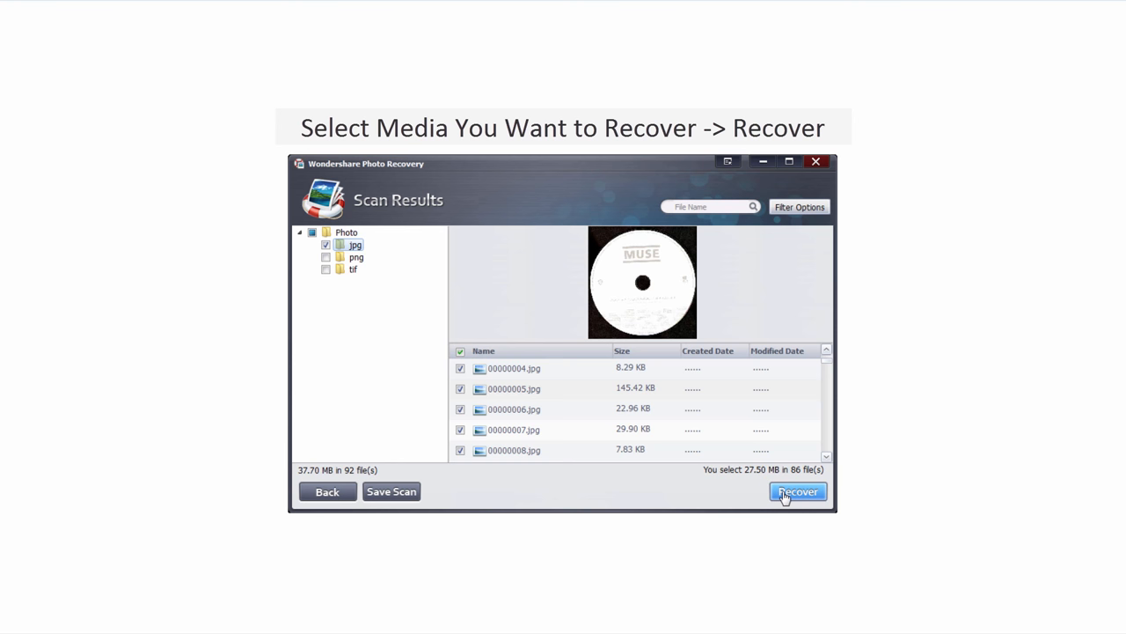
# Recover the 86 jpg photos to NATES DRIVe (F:) and show the recovered Photo folder
pyautogui.click(797, 491)
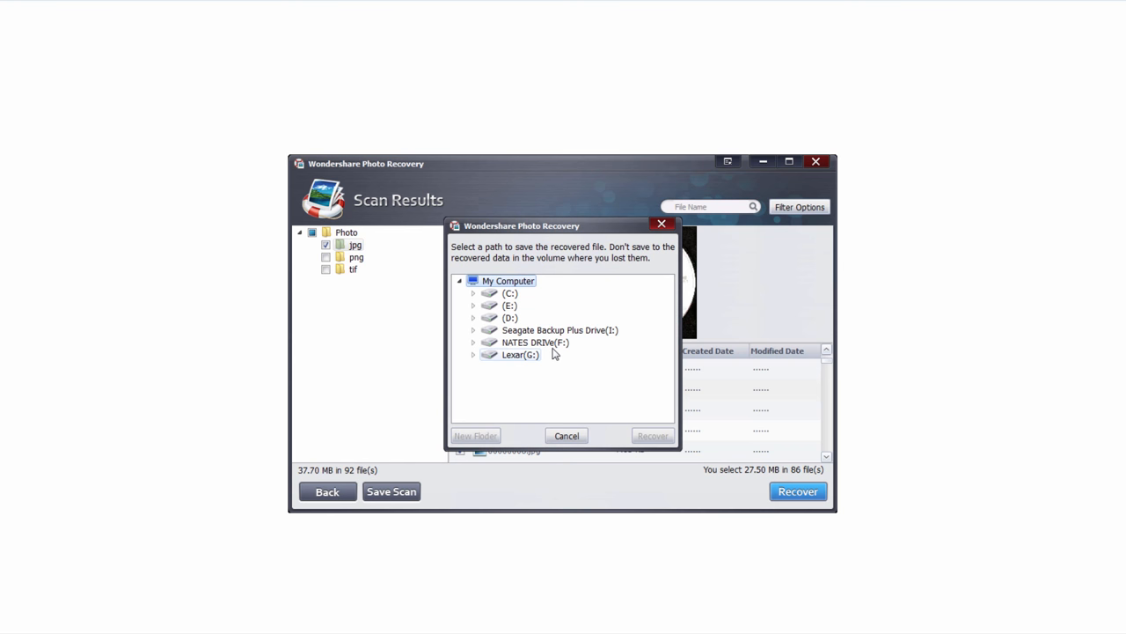
pyautogui.click(535, 341)
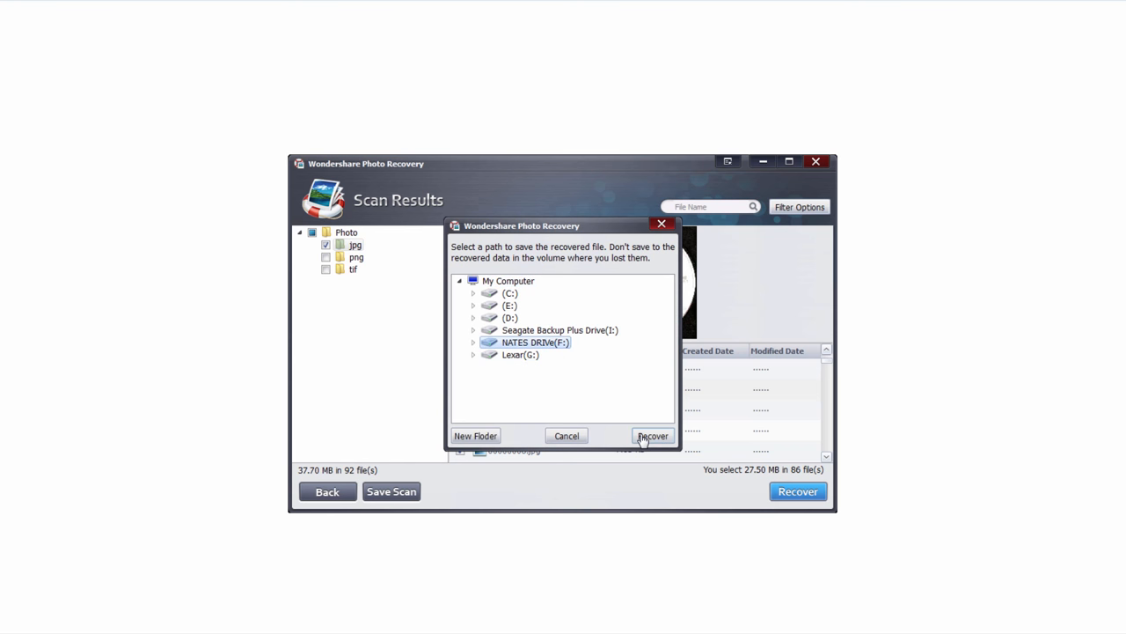
pyautogui.moveTo(648, 442)
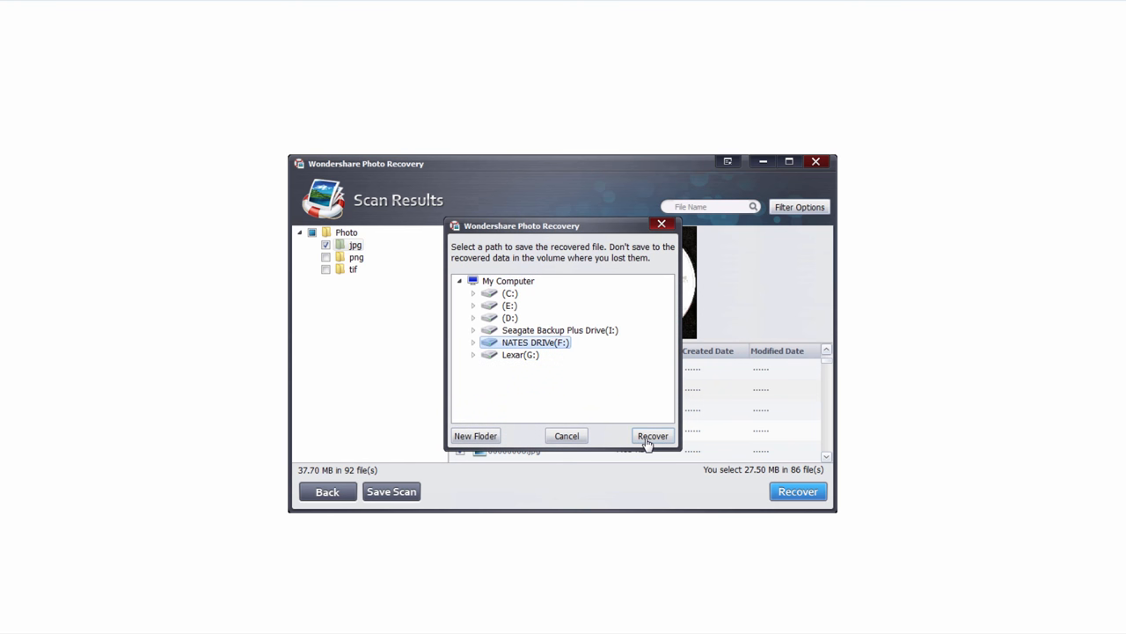
pyautogui.click(653, 437)
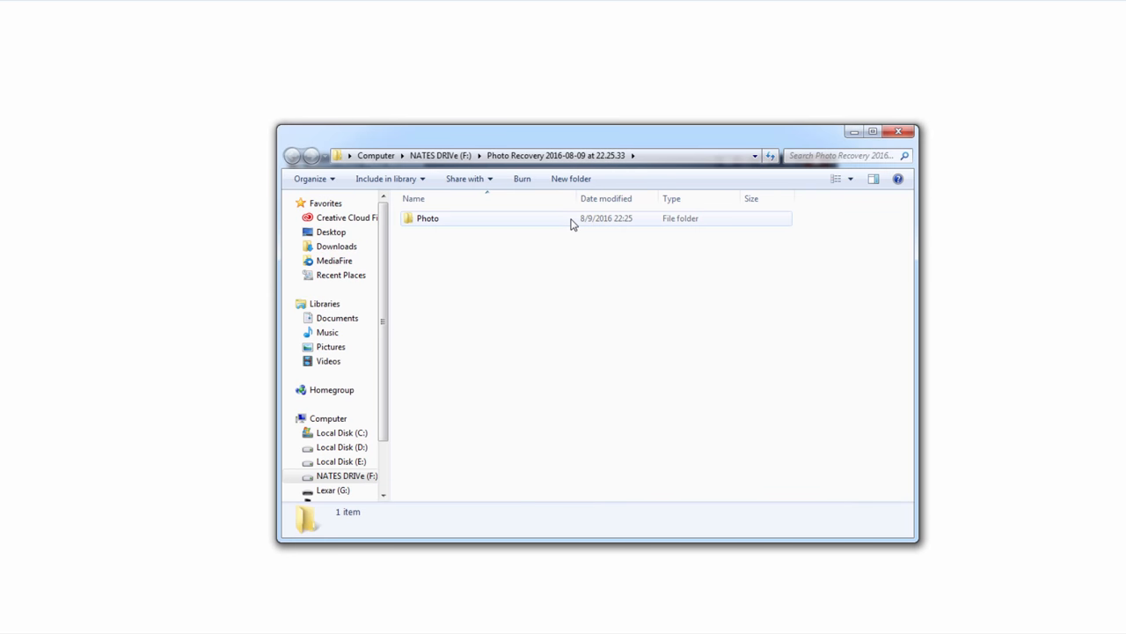
pyautogui.doubleClick(427, 219)
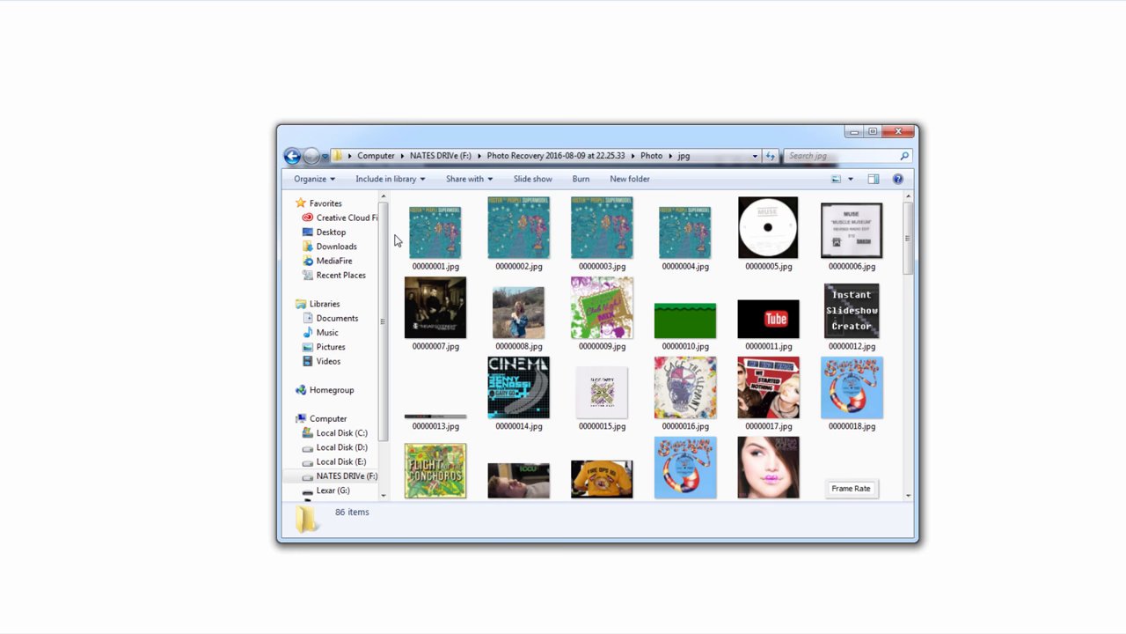